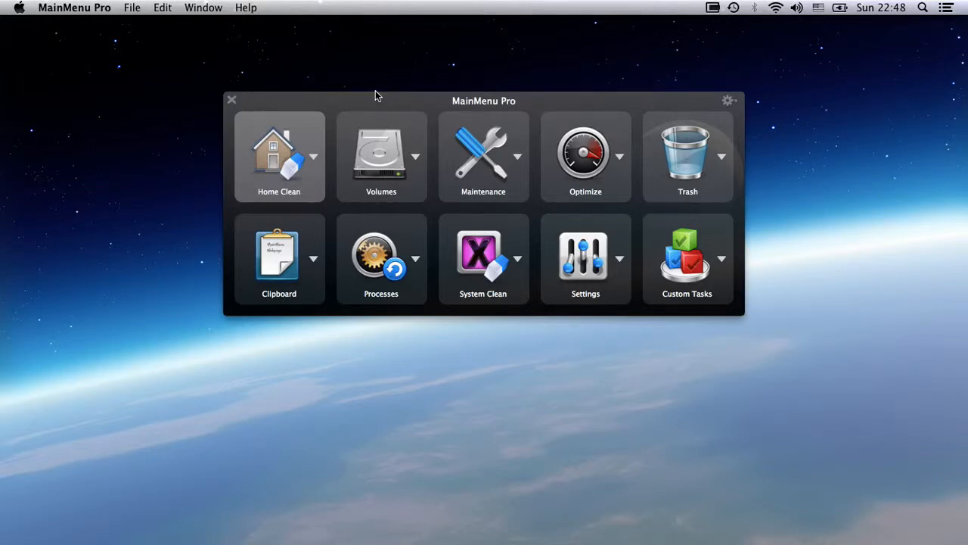
pyautogui.moveTo(299, 127)
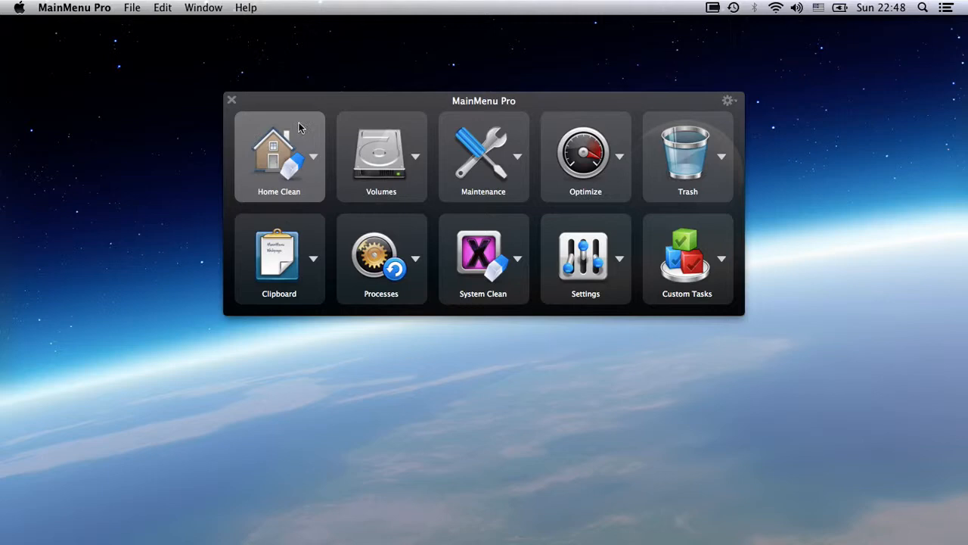
# Step: Browse the MainMenu Pro panel's task tiles to see the available cleanup categories
pyautogui.click(312, 156)
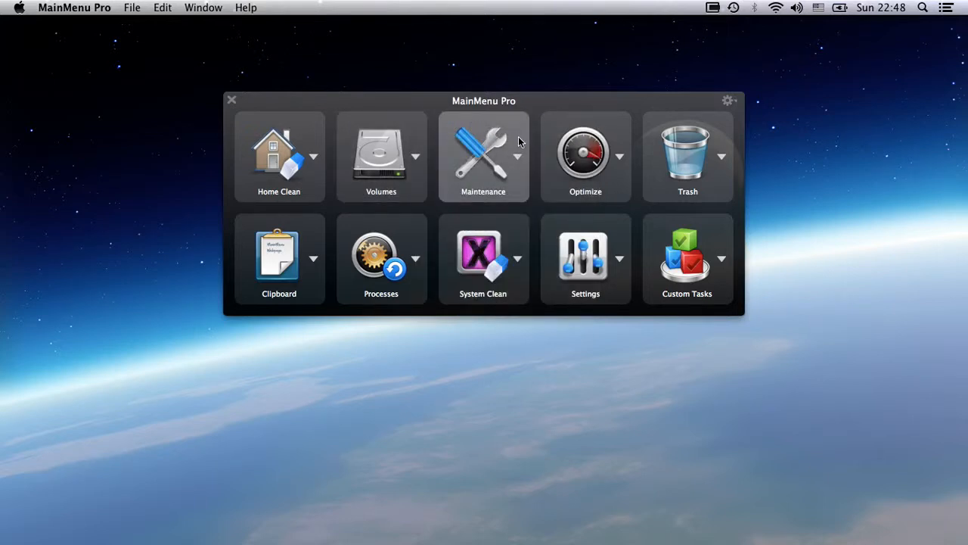
pyautogui.click(518, 156)
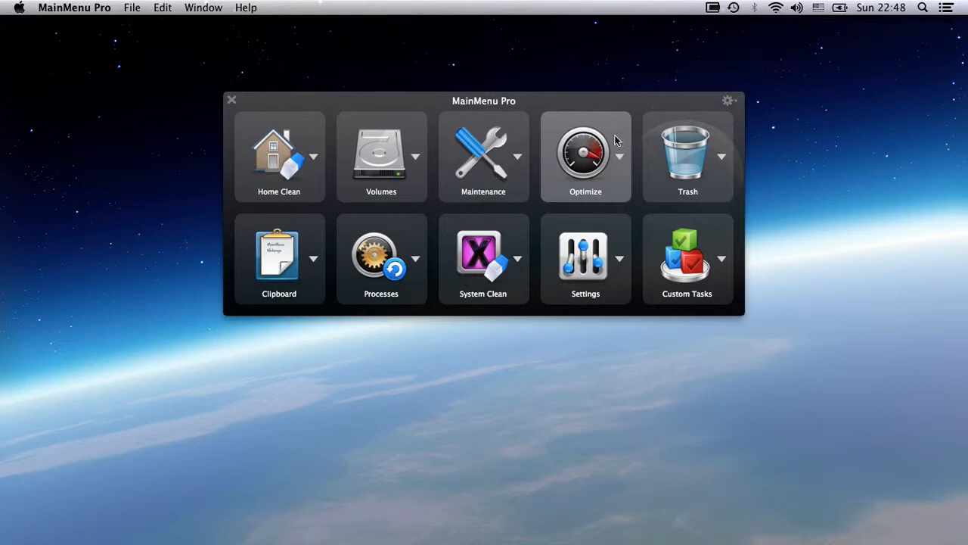
pyautogui.click(620, 156)
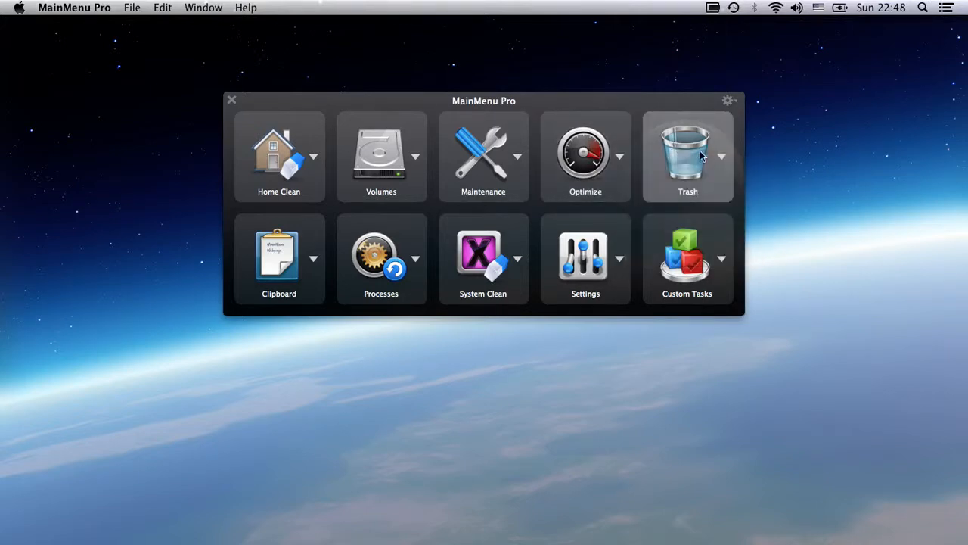
pyautogui.click(720, 156)
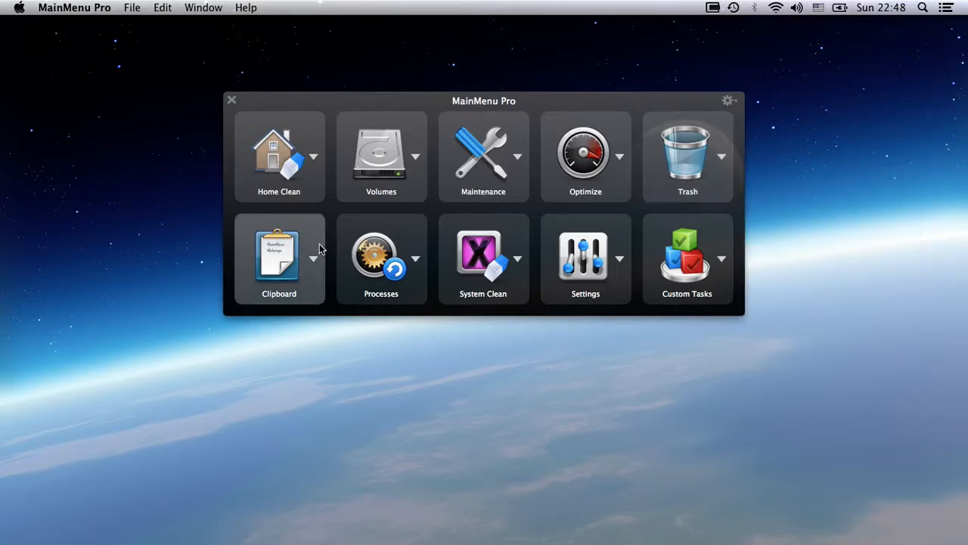
pyautogui.click(278, 254)
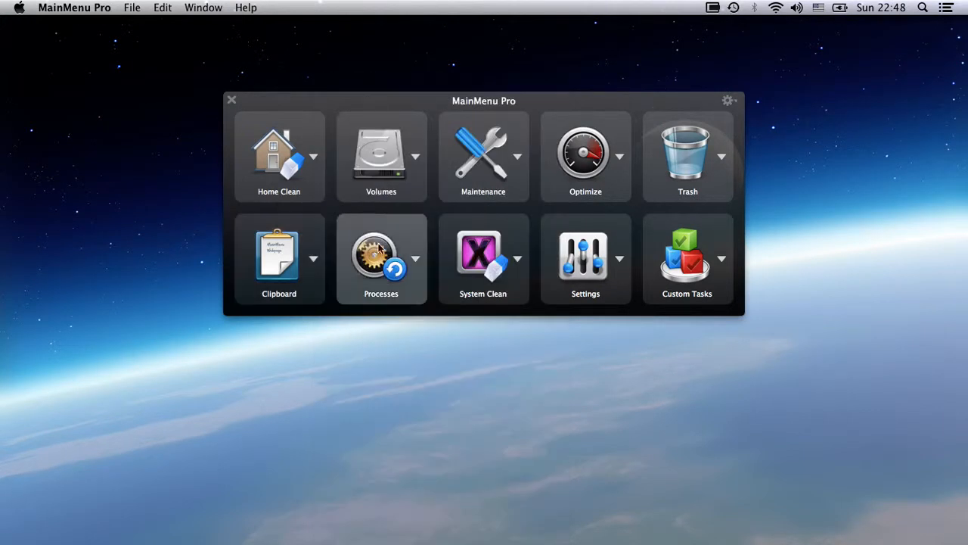
pyautogui.click(415, 257)
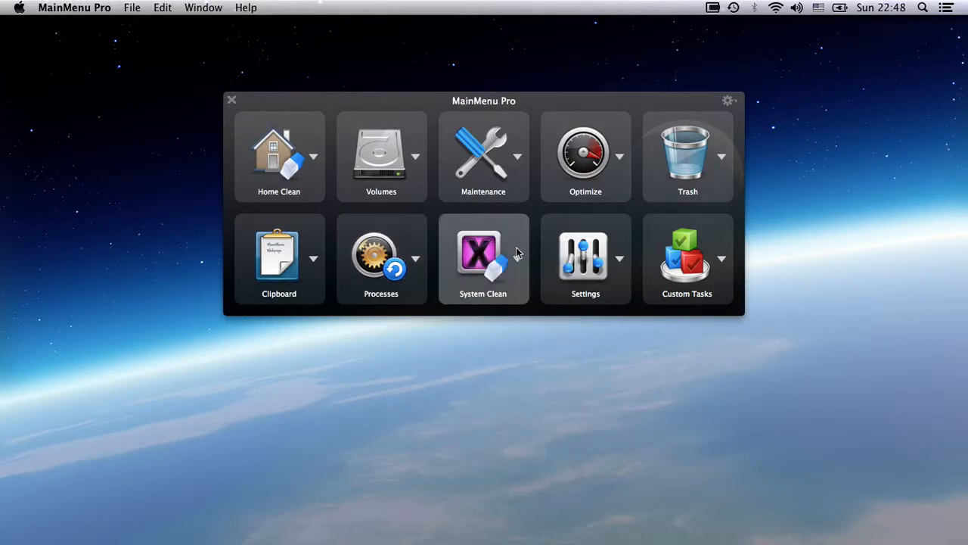
pyautogui.click(517, 259)
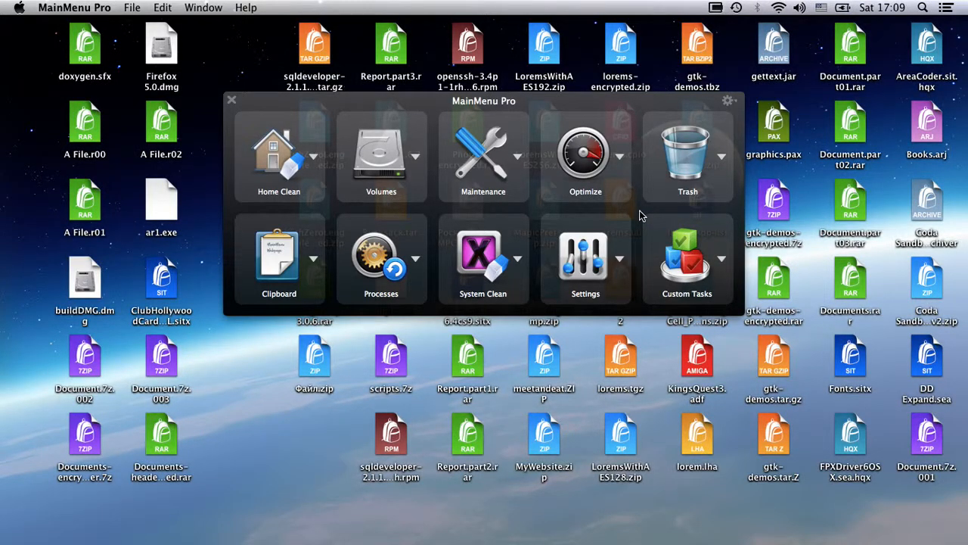
pyautogui.moveTo(317, 408)
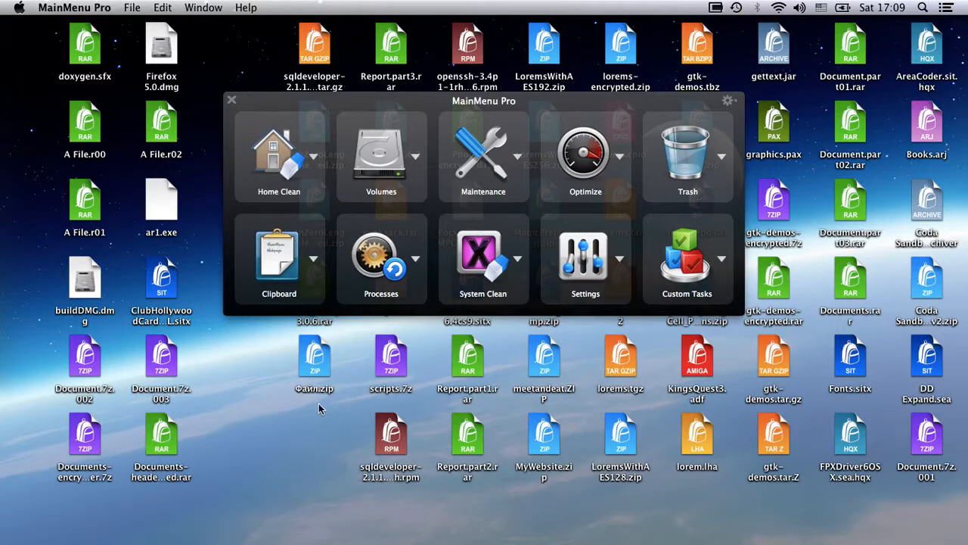
pyautogui.click(233, 100)
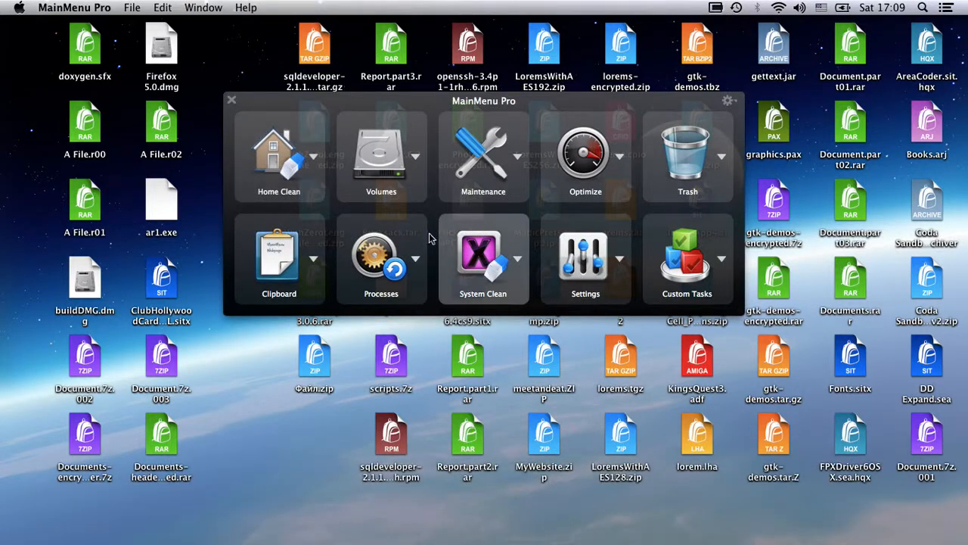
pyautogui.moveTo(317, 168)
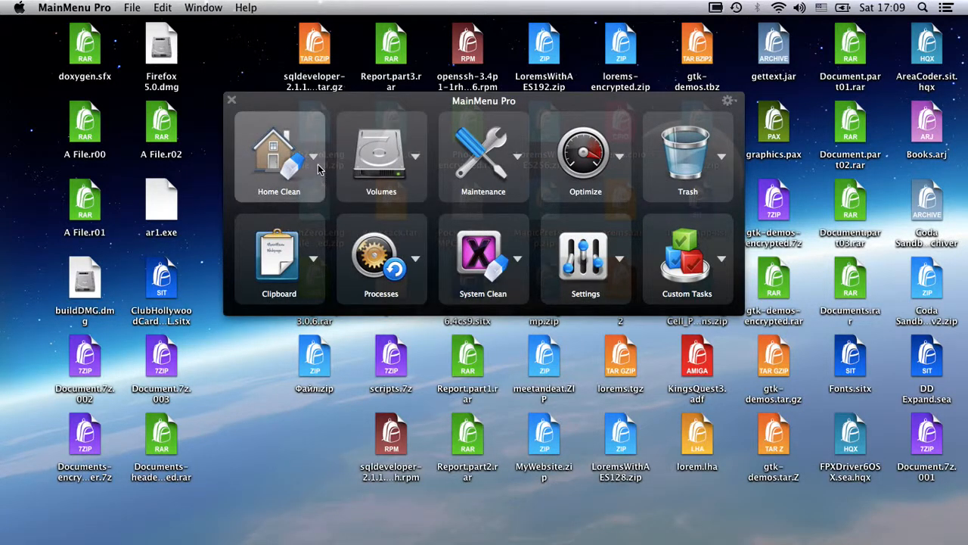
# Step: Run Archive Desktop from the Home Clean tasks to sweep desktop files into a dated folder
pyautogui.click(313, 156)
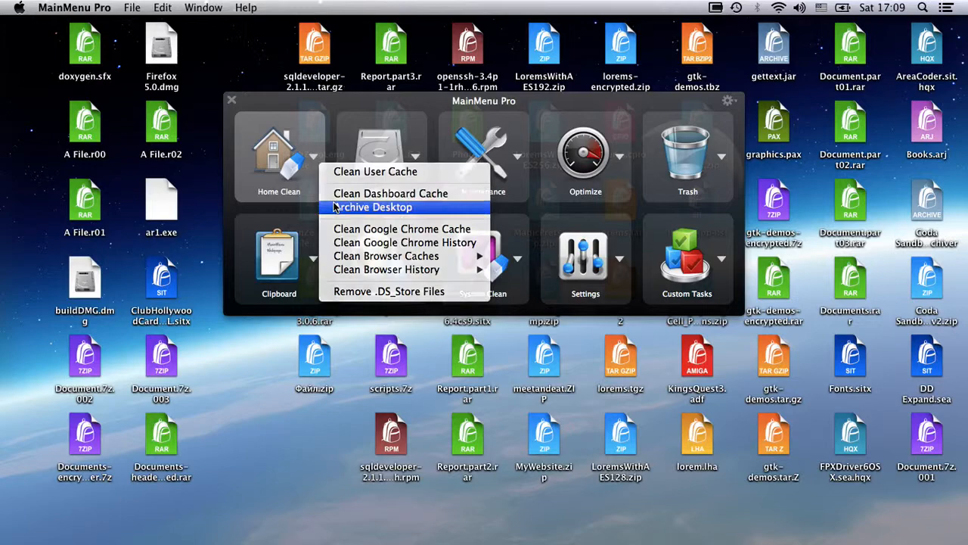
pyautogui.click(372, 206)
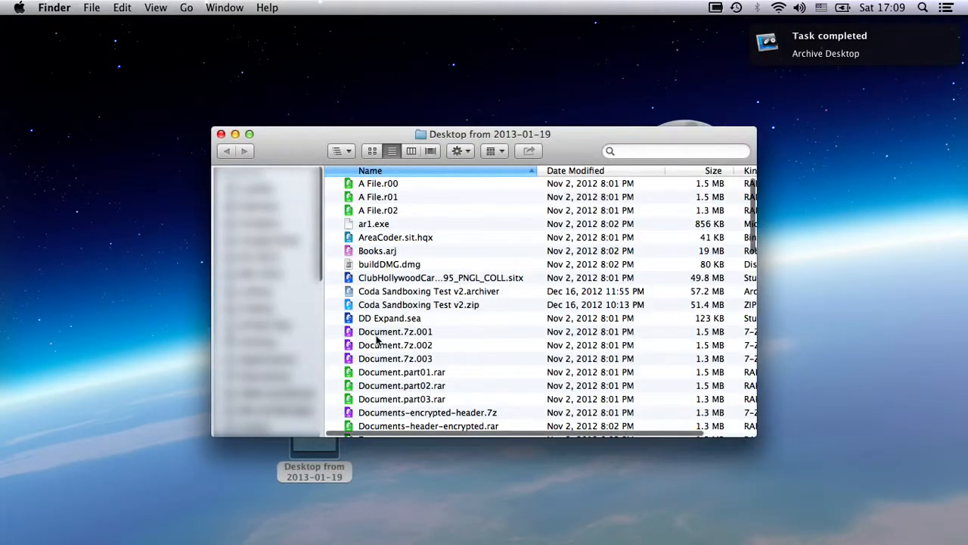
# Step: Scroll through the 'Desktop from 2013-01-19' archive folder in Finder
pyautogui.scroll(-3)
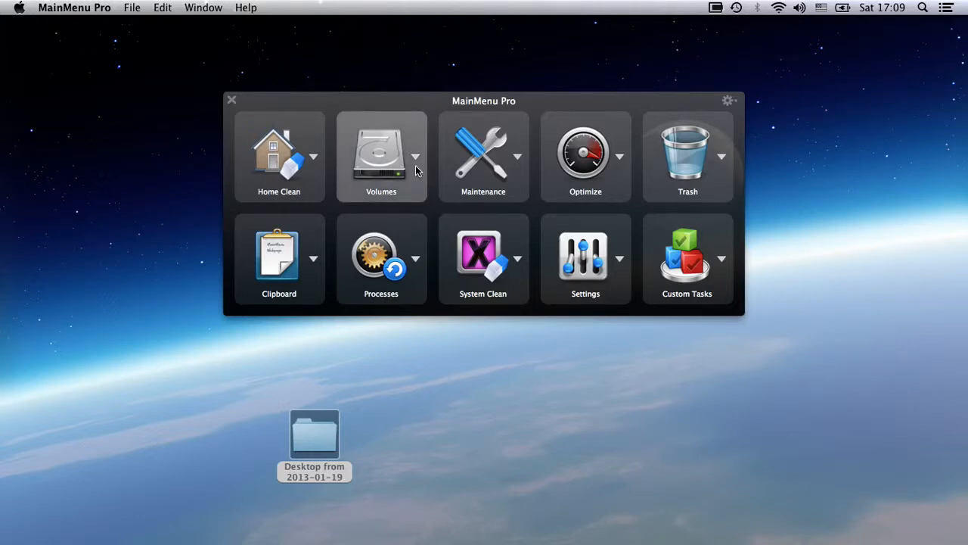
# Step: Run Eject All Volumes from the Volumes tasks, removing the three untitled volumes
pyautogui.click(415, 156)
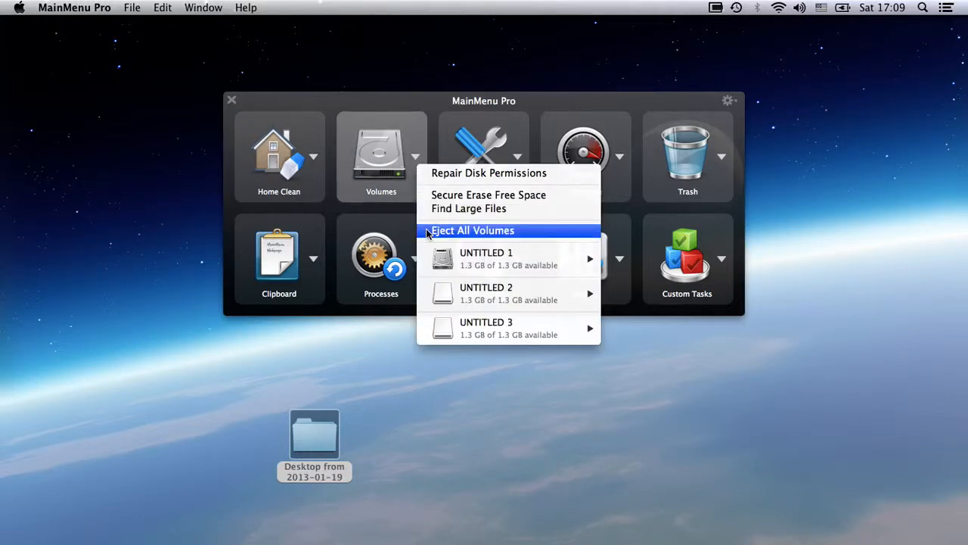
pyautogui.click(472, 230)
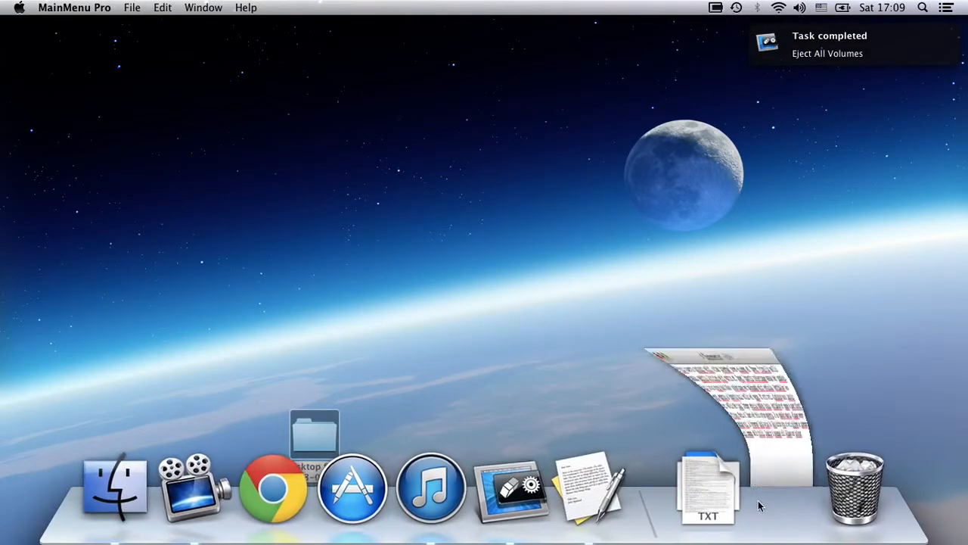
# Step: Bring up Document.txt in TextEdit from the Dock stack
pyautogui.click(709, 487)
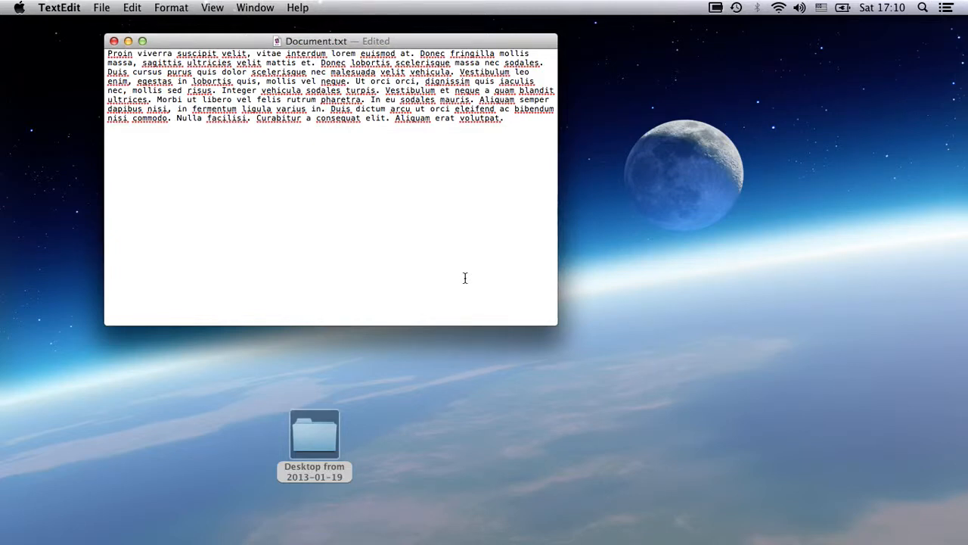
pyautogui.moveTo(466, 406)
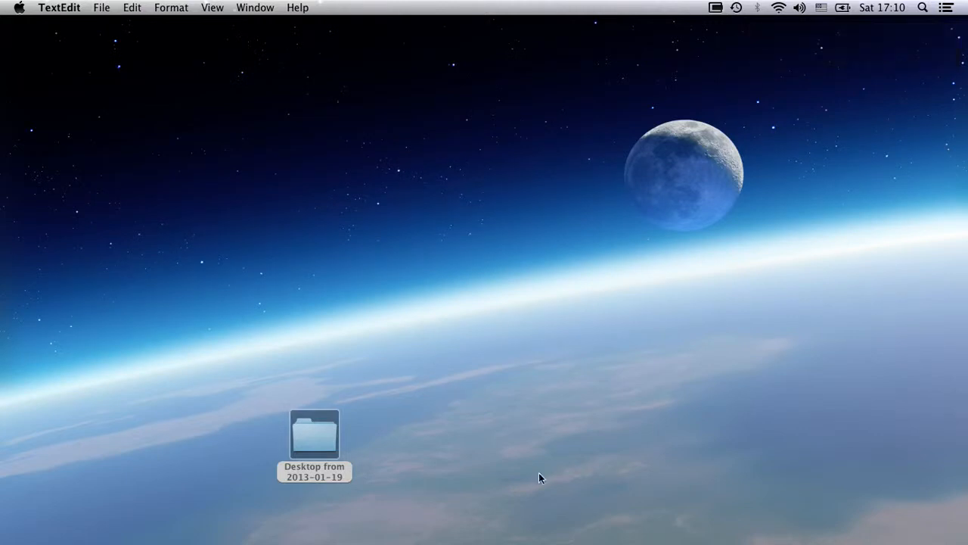
# Step: Cancel the running Secure Empty Trash task from MainMenu Pro's gear menu
pyautogui.click(505, 487)
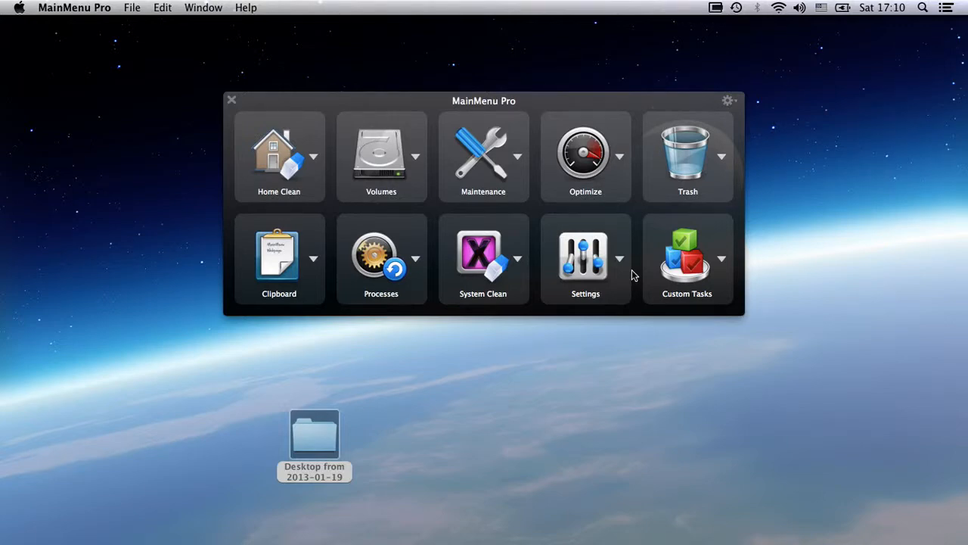
pyautogui.moveTo(637, 260)
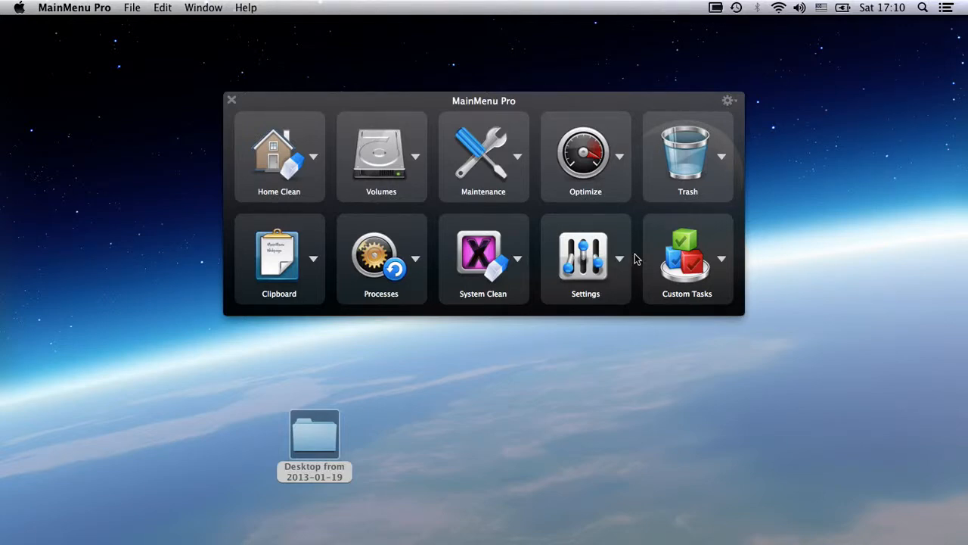
pyautogui.click(720, 156)
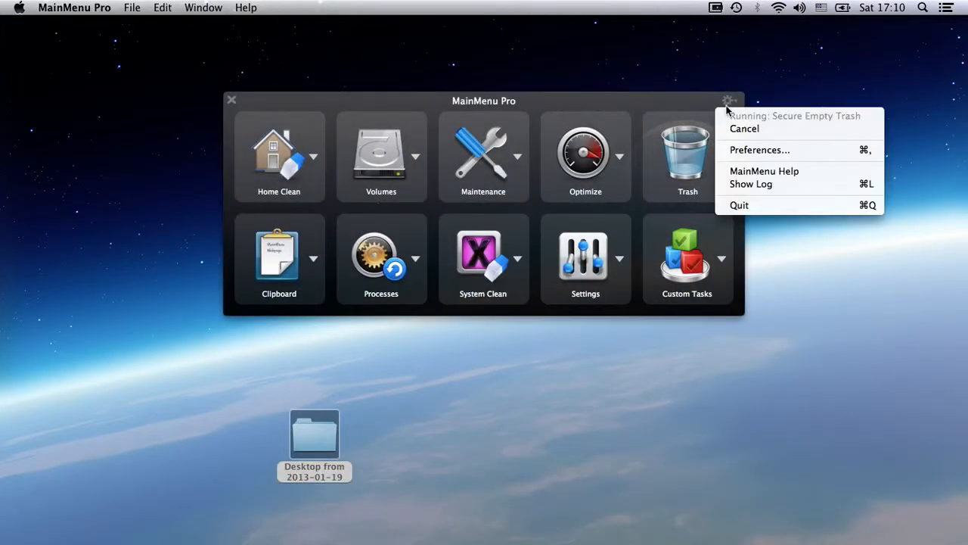
pyautogui.moveTo(744, 129)
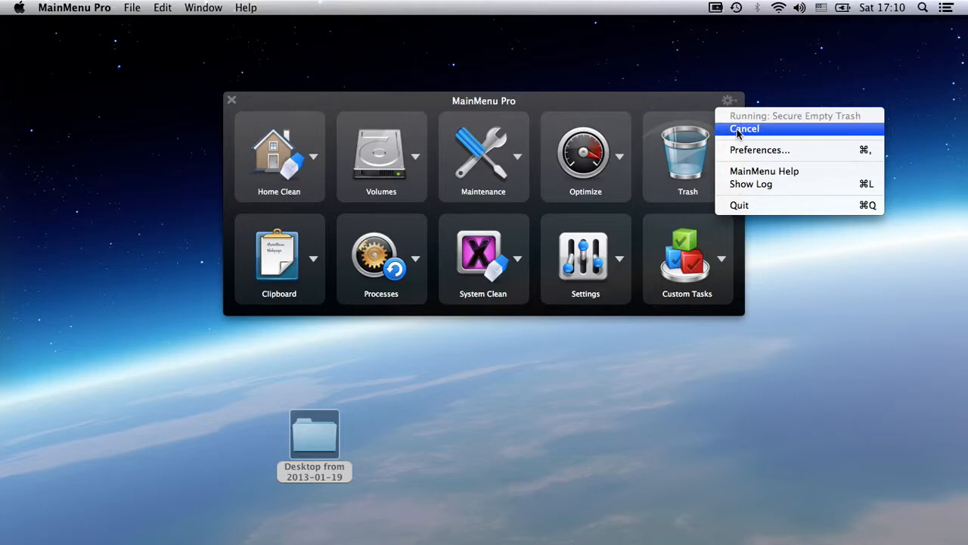
pyautogui.click(745, 129)
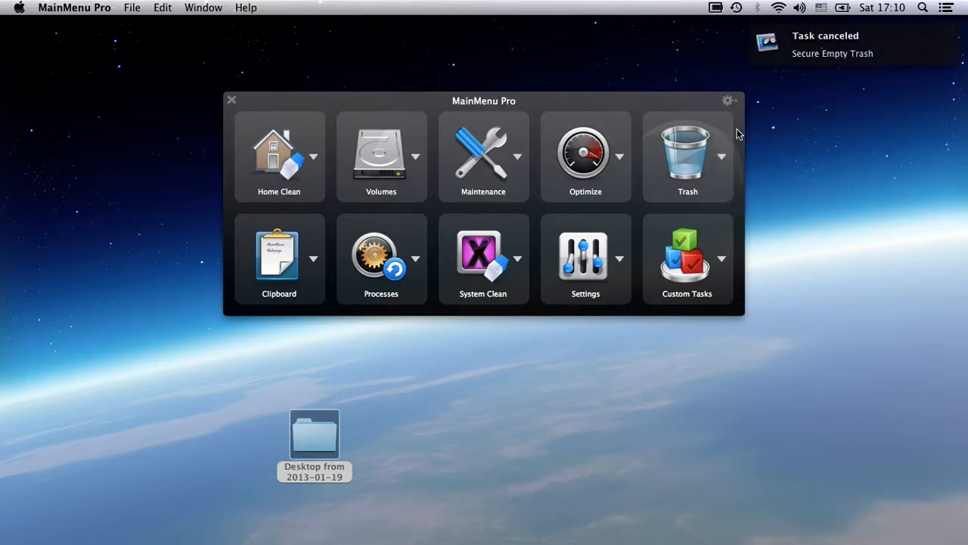
pyautogui.moveTo(733, 209)
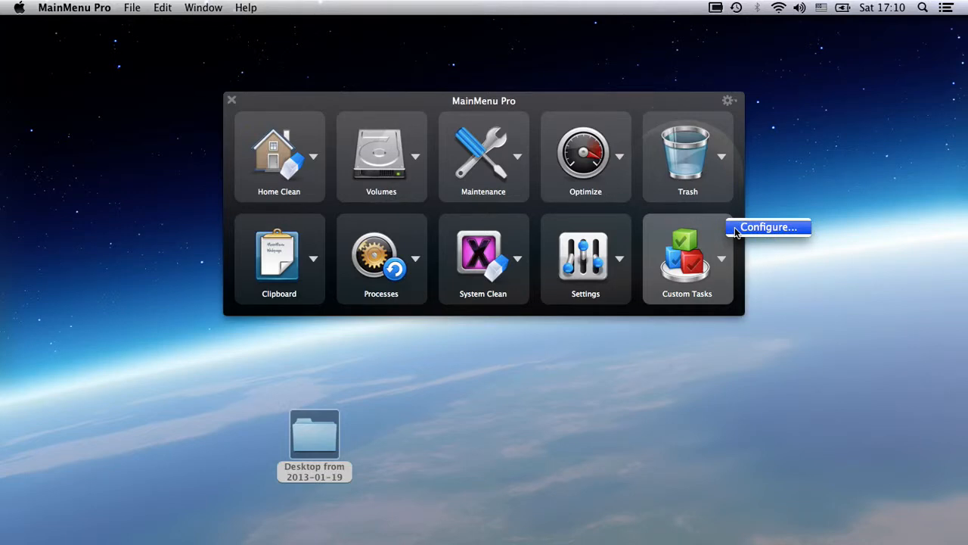
# Step: Add a new custom task named 'Quick clean' in the Custom Tasks configuration
pyautogui.click(769, 227)
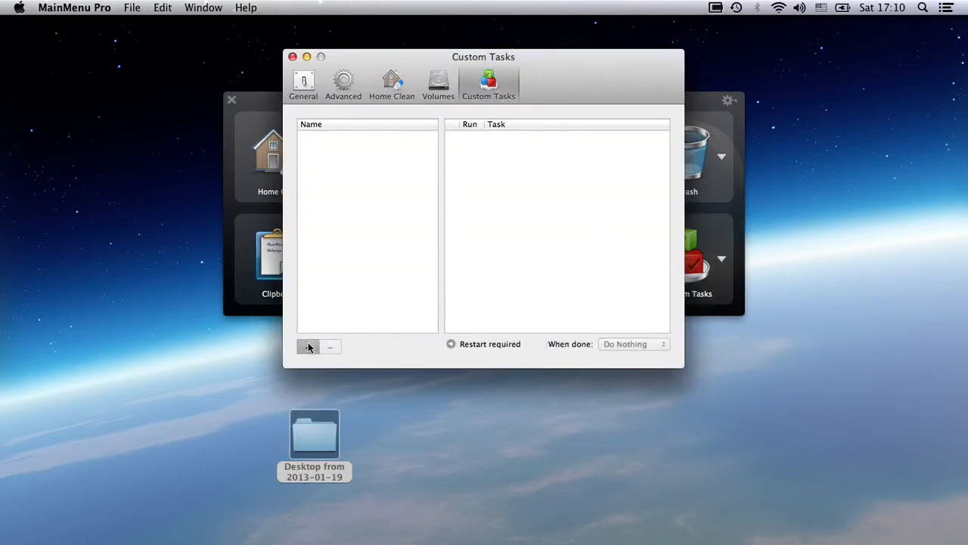
pyautogui.click(308, 346)
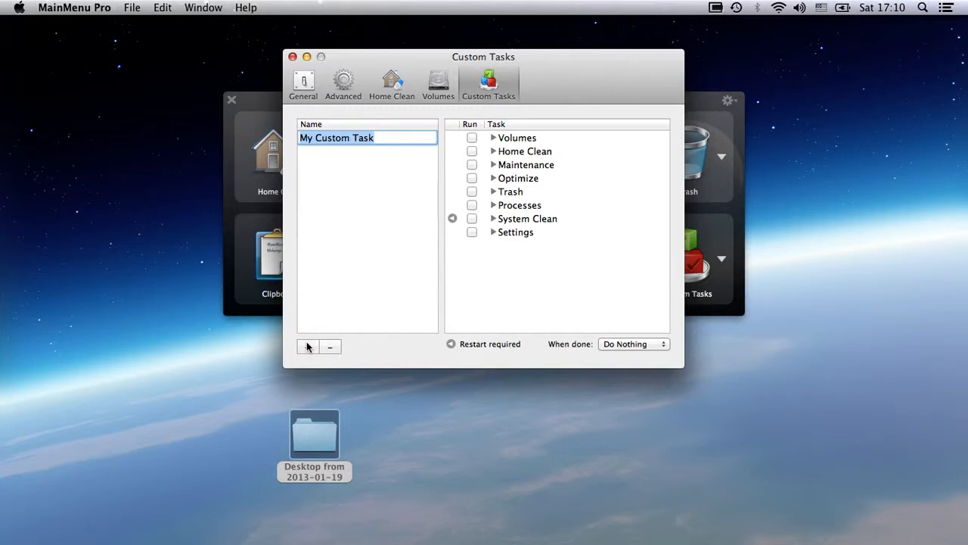
pyautogui.write('Quick clean')
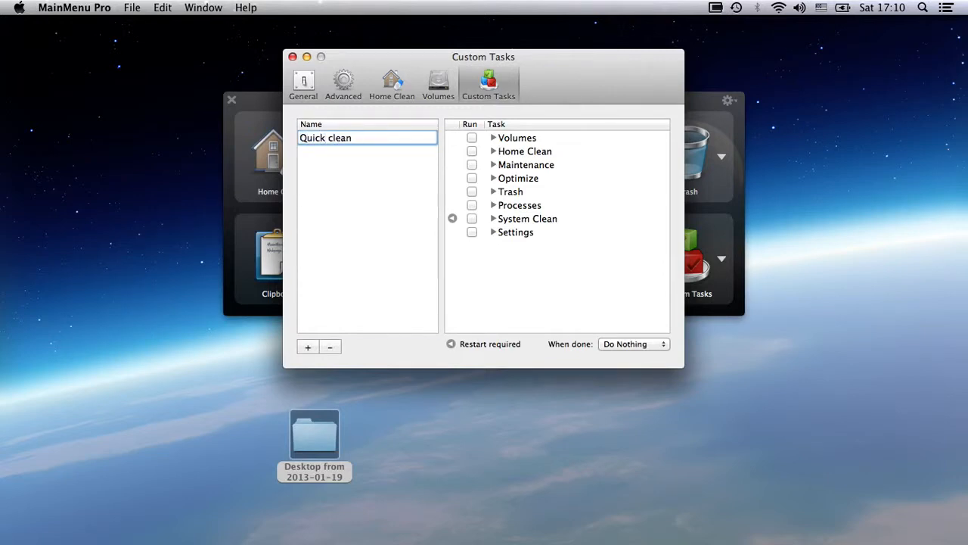
pyautogui.click(326, 136)
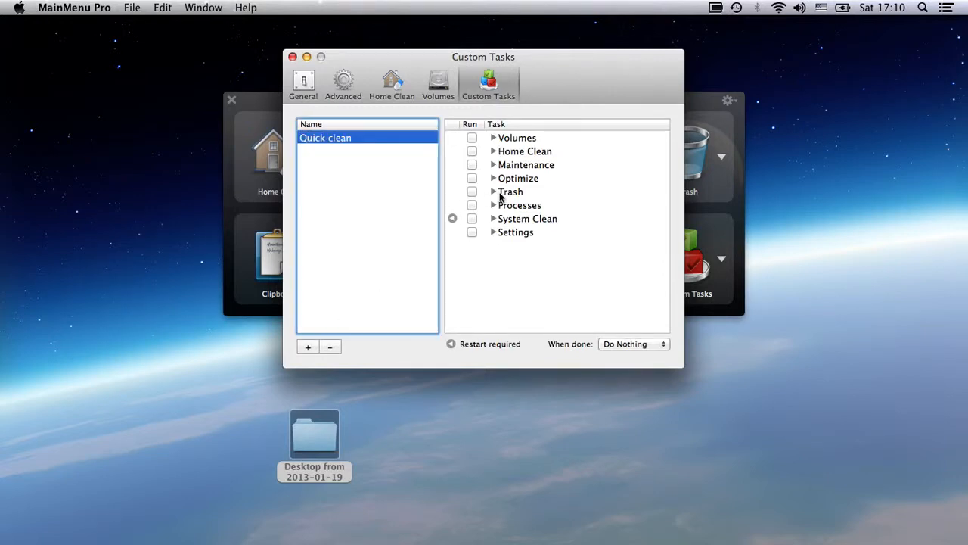
# Step: Include Restart Wi-Fi, Free Memory and All Maintenance in Quick clean, then show the menu-bar task overview
pyautogui.click(494, 206)
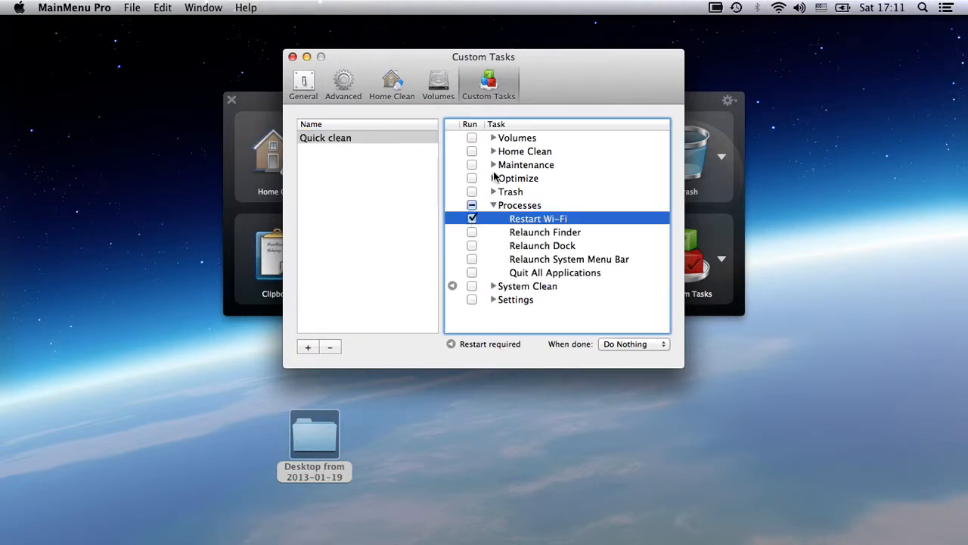
pyautogui.click(493, 179)
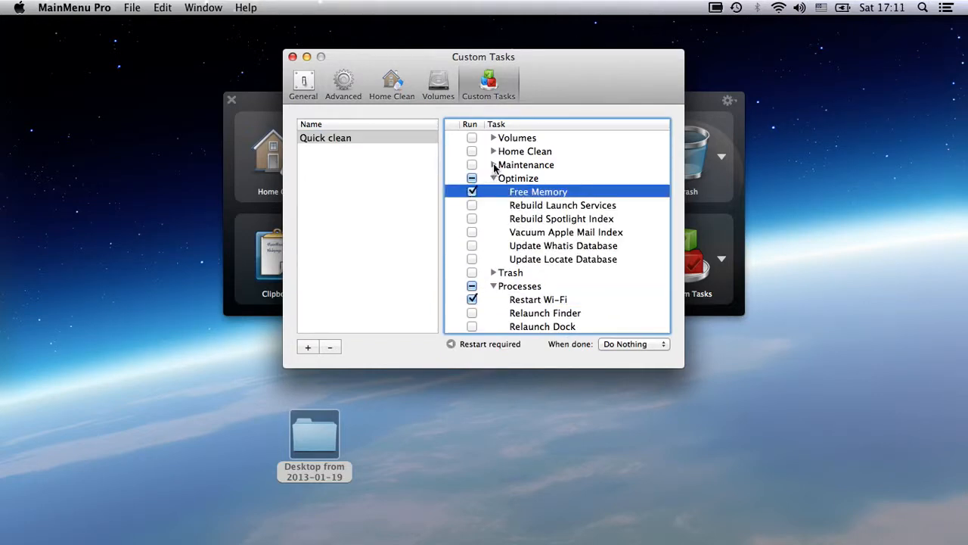
pyautogui.click(494, 165)
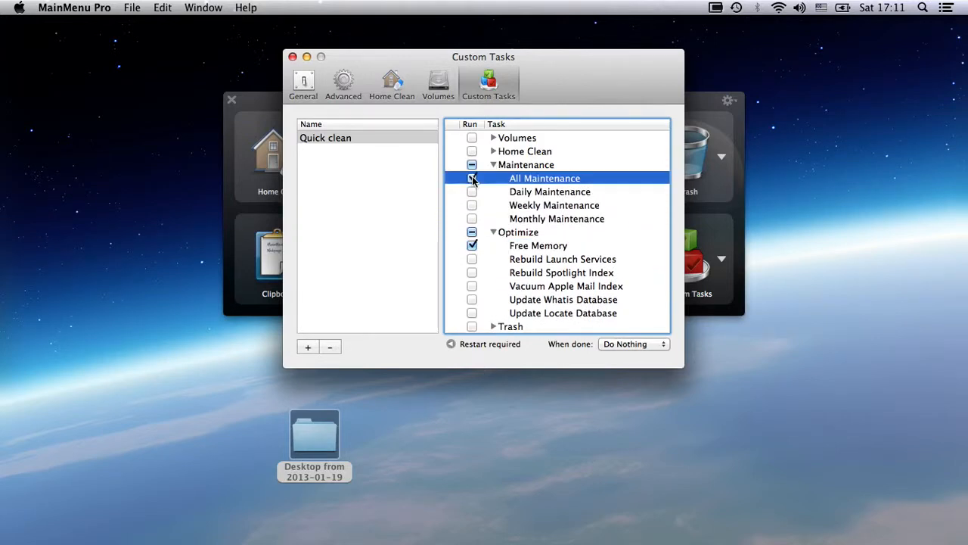
pyautogui.click(472, 179)
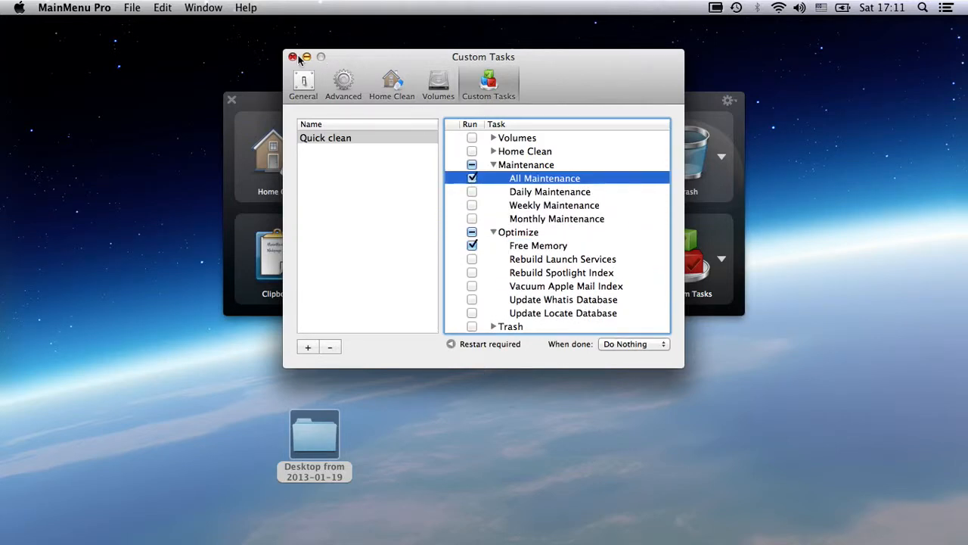
pyautogui.click(294, 57)
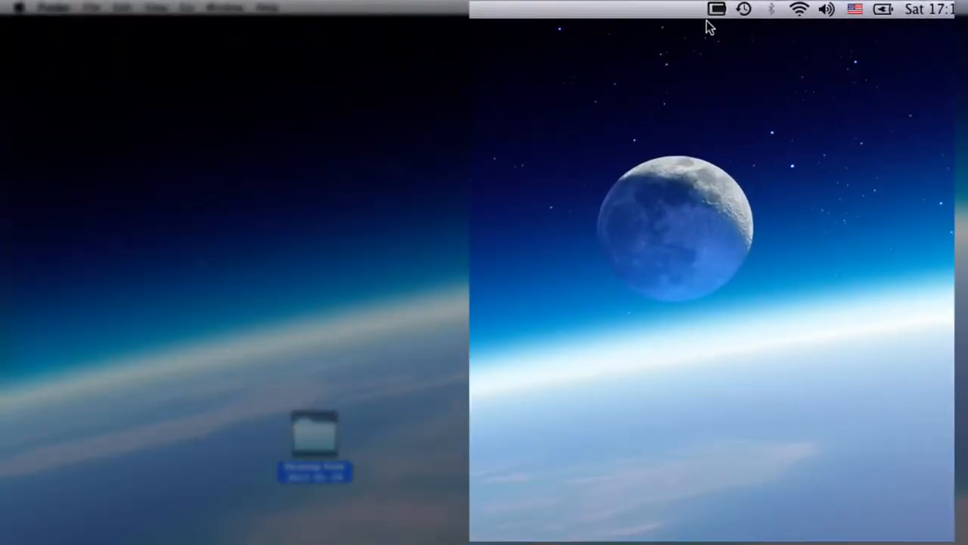
pyautogui.click(716, 9)
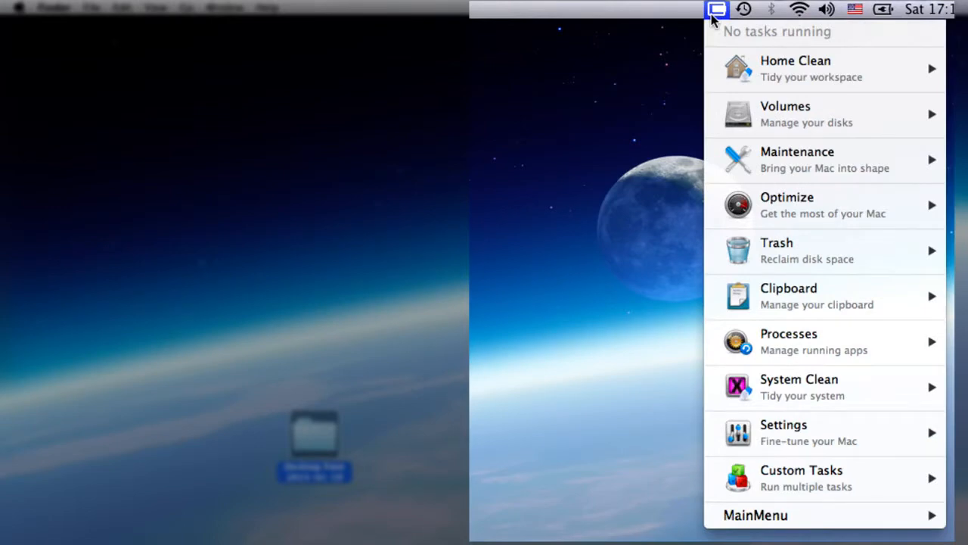